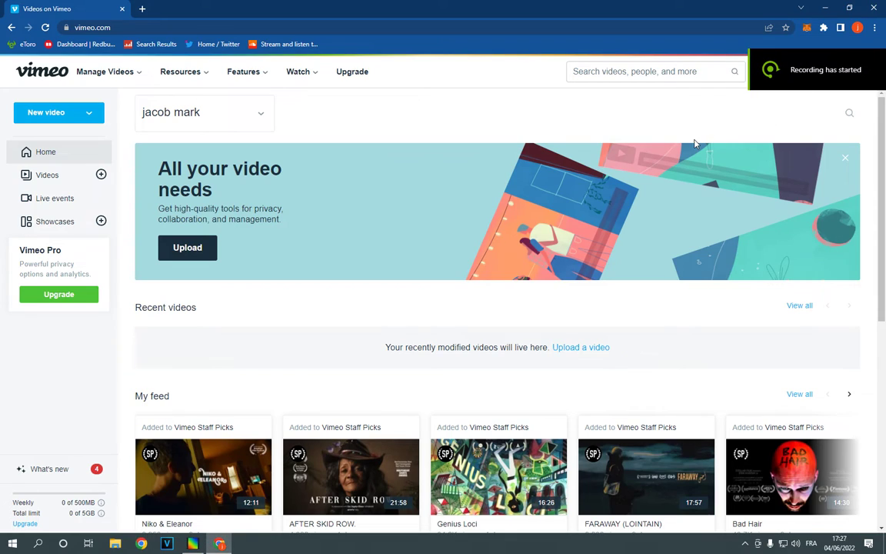
pyautogui.moveTo(671, 100)
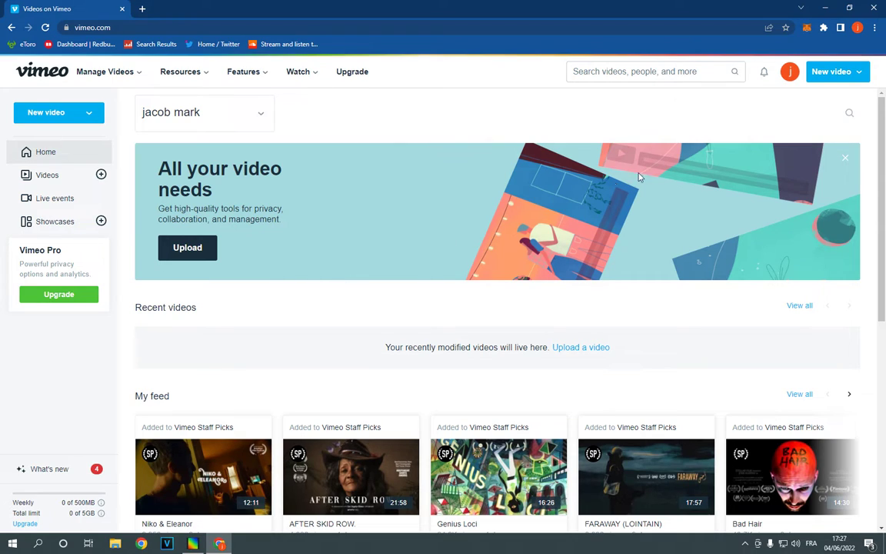
# Reach the profile settings General page from the account avatar menu
pyautogui.click(790, 71)
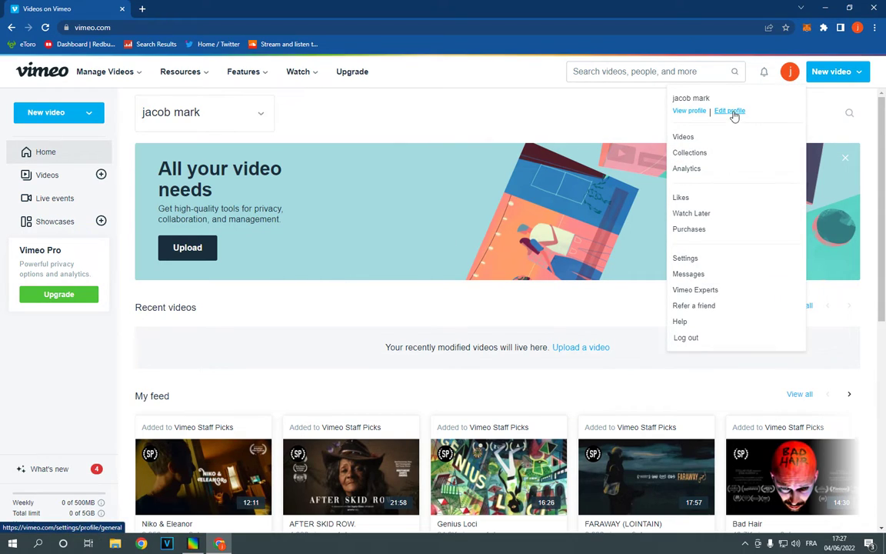
pyautogui.click(729, 111)
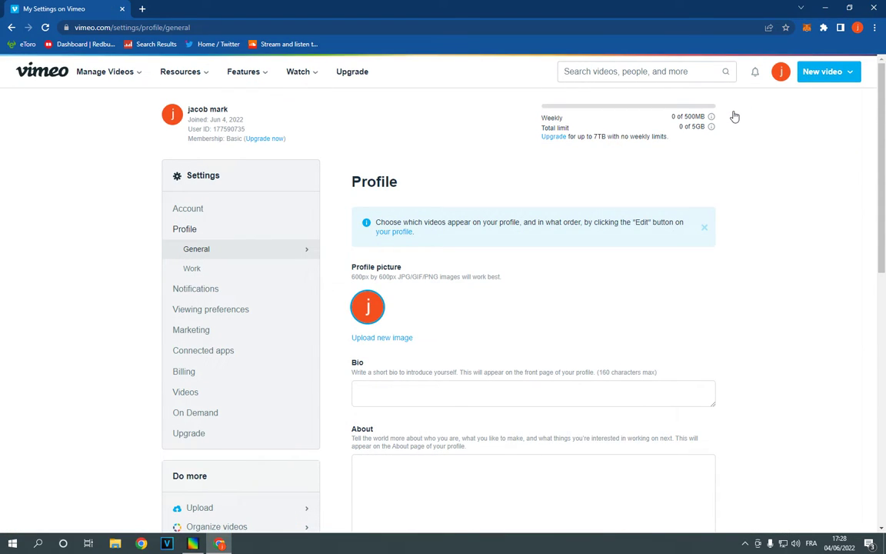
pyautogui.moveTo(686, 145)
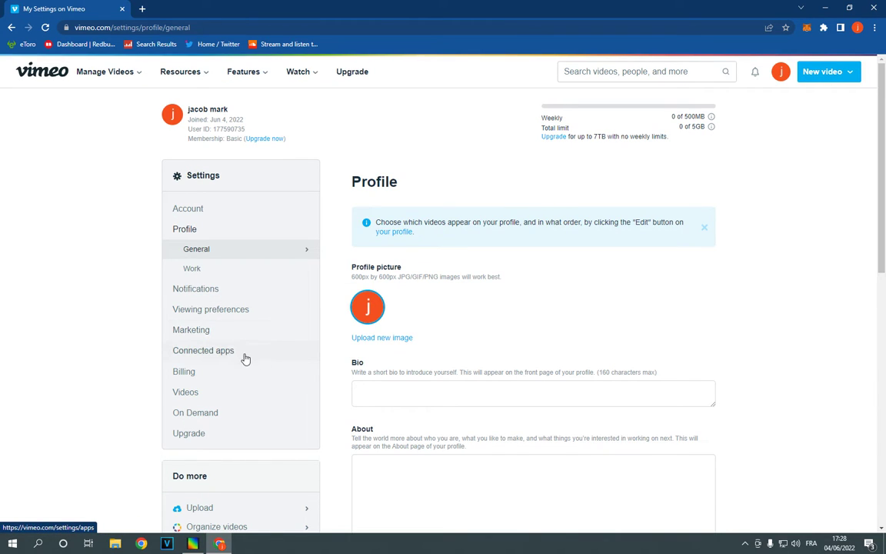
# Show Connected apps and scroll to the Dropbox entry under Upload your videos
pyautogui.click(203, 351)
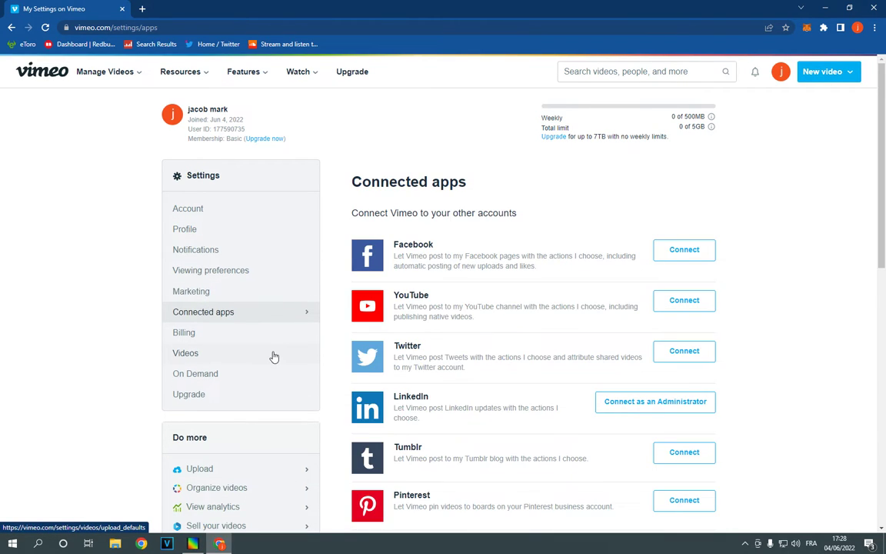
pyautogui.scroll(-3)
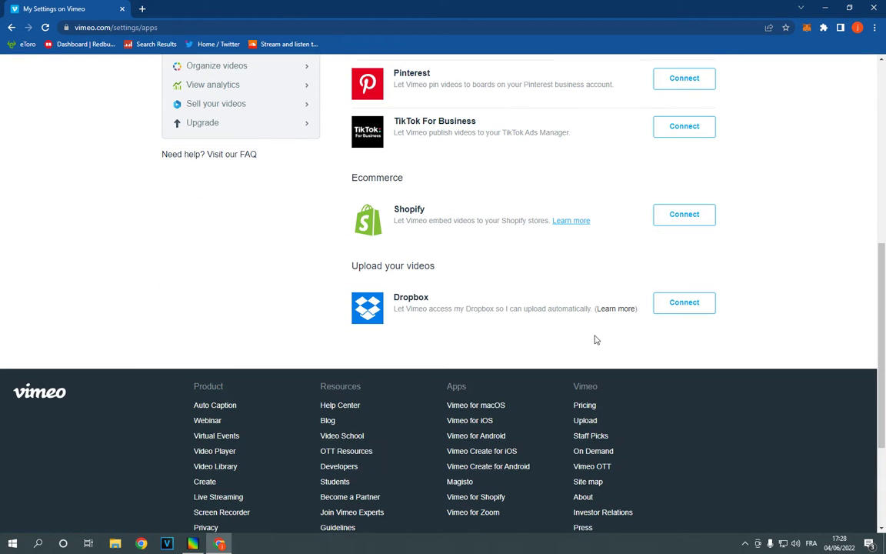
pyautogui.moveTo(424, 306)
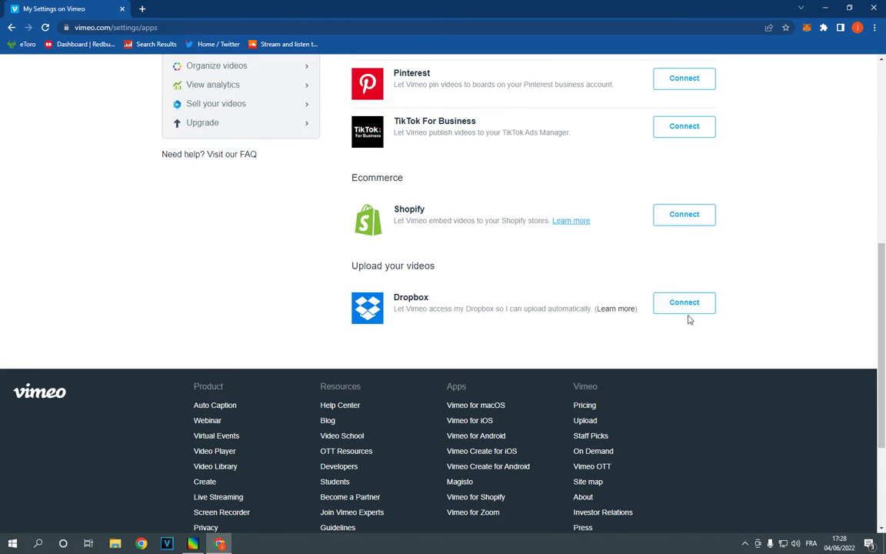
pyautogui.moveTo(616, 308)
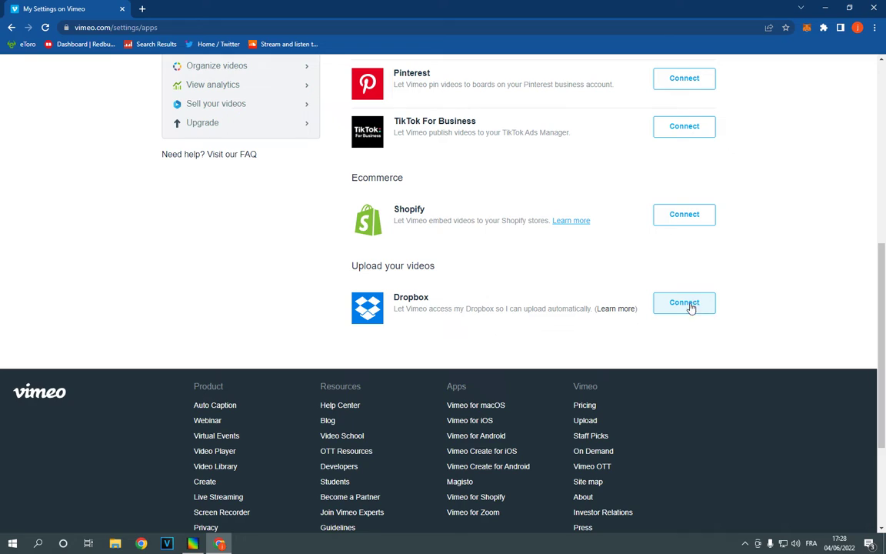
pyautogui.moveTo(695, 309)
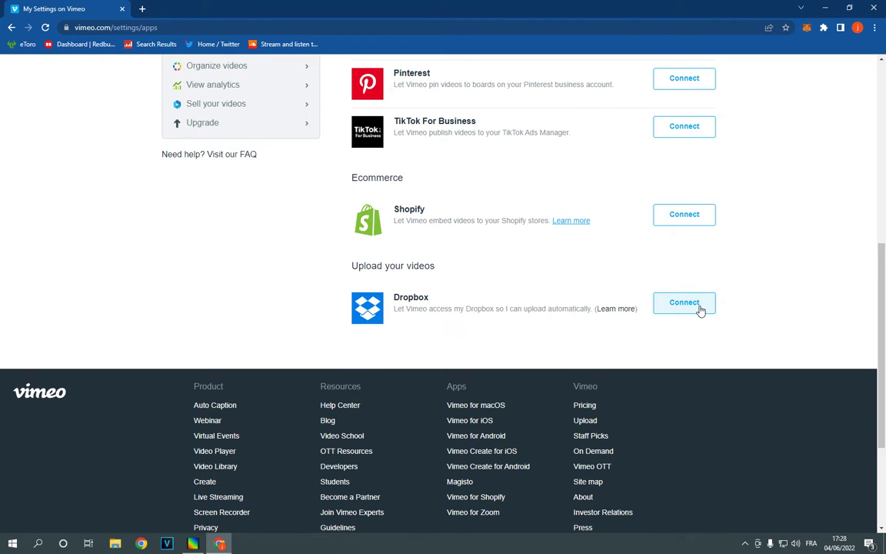